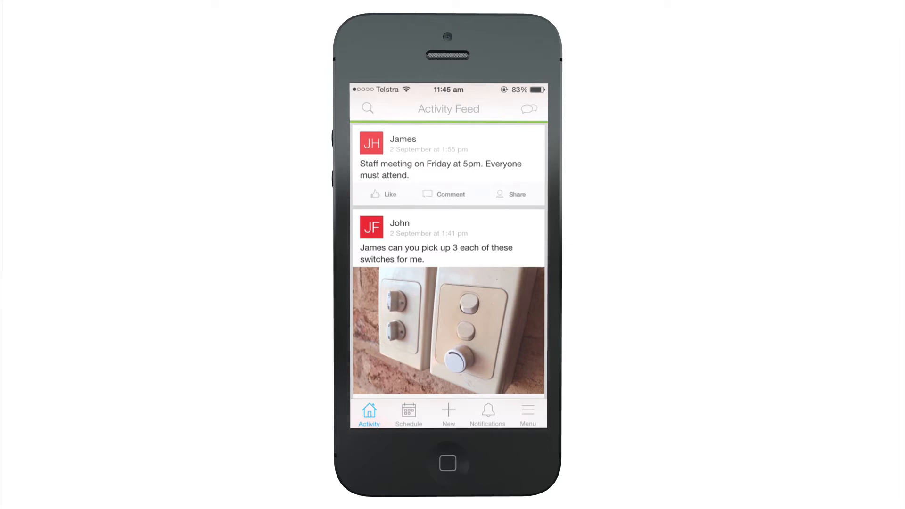
Step: View today's schedule, then the New menu listing Job and Form creation options
click(408, 412)
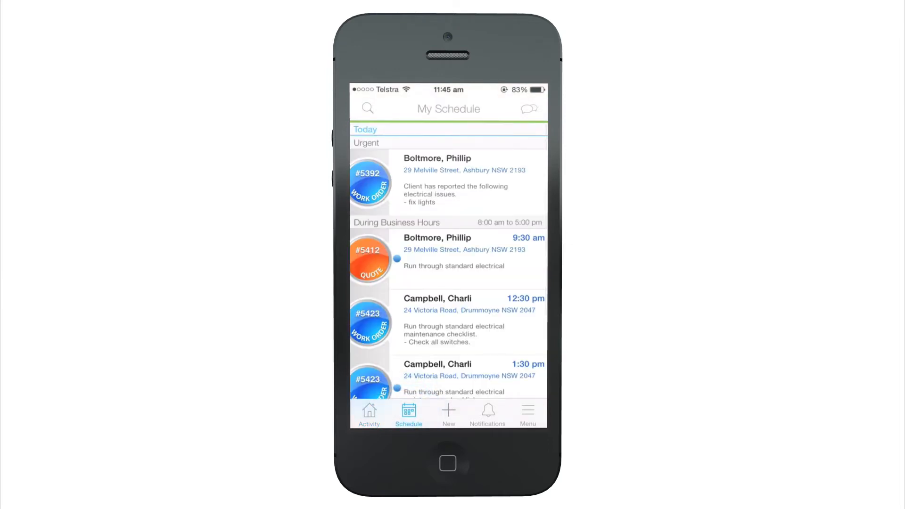
click(527, 108)
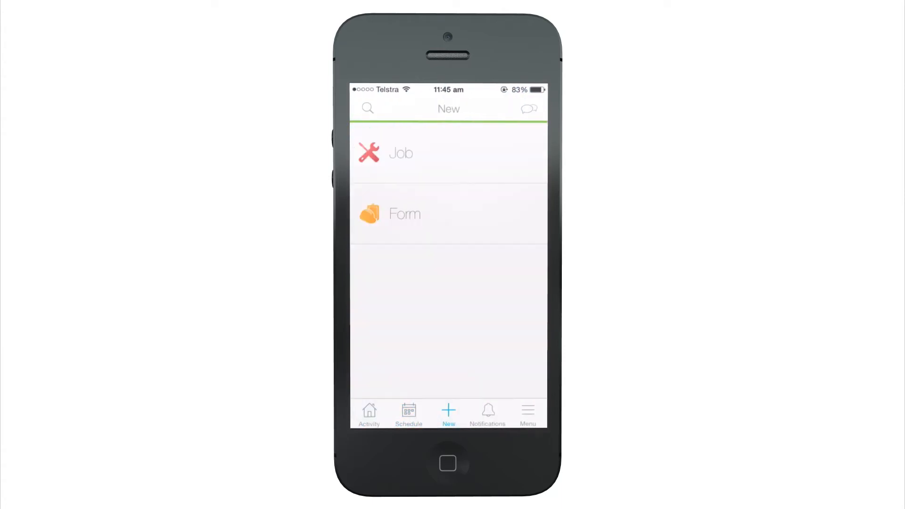
click(526, 411)
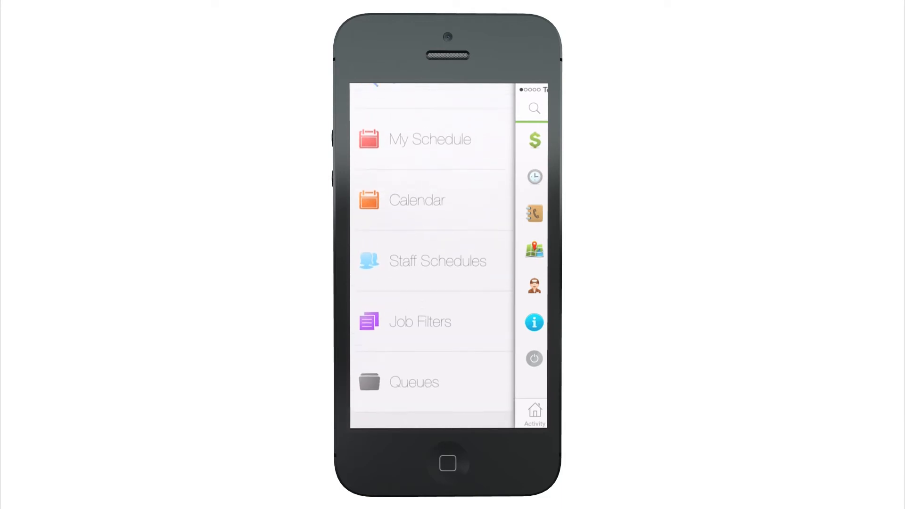
scroll(down, 3)
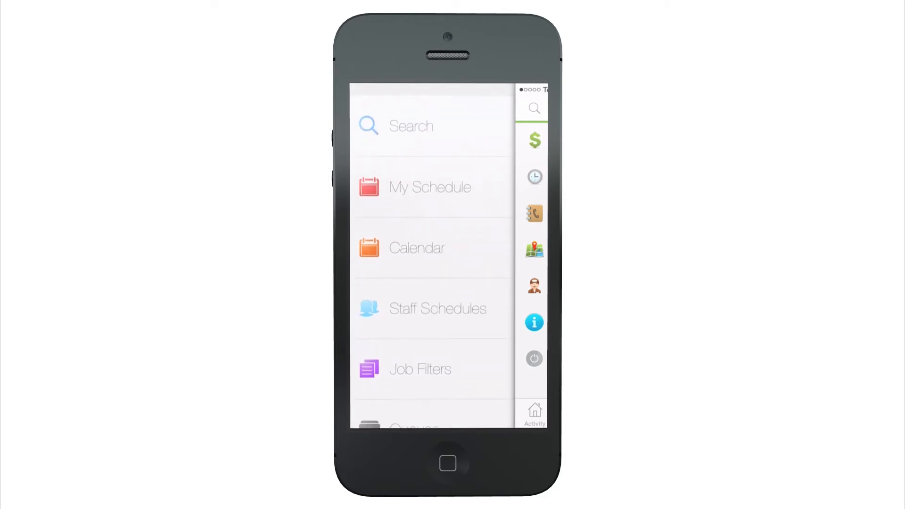
click(411, 126)
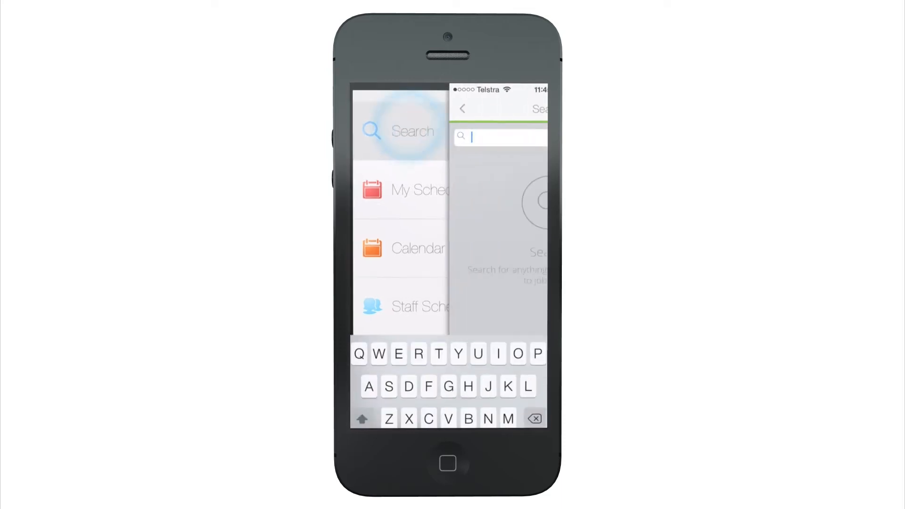
text(Phil)
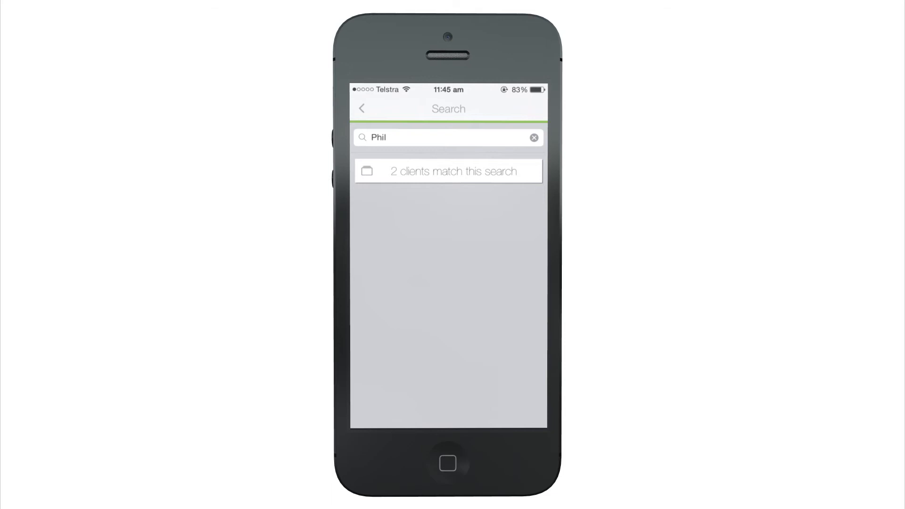
click(448, 171)
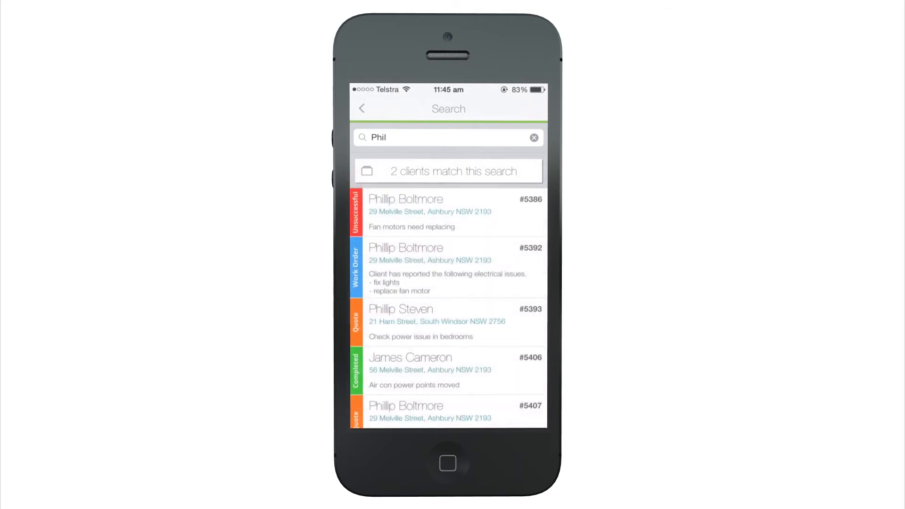
click(453, 268)
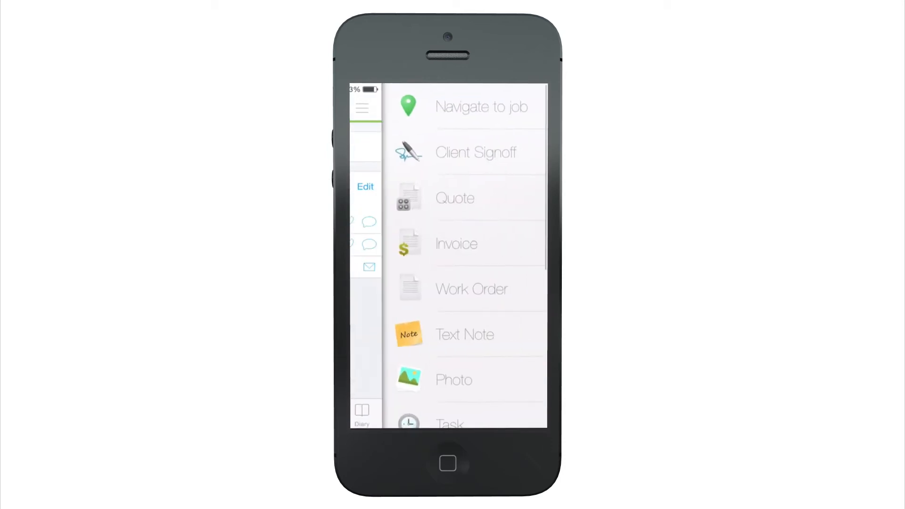
Step: Scroll through job #5392's action options and billing, then return to the main menu
scroll(down, 3)
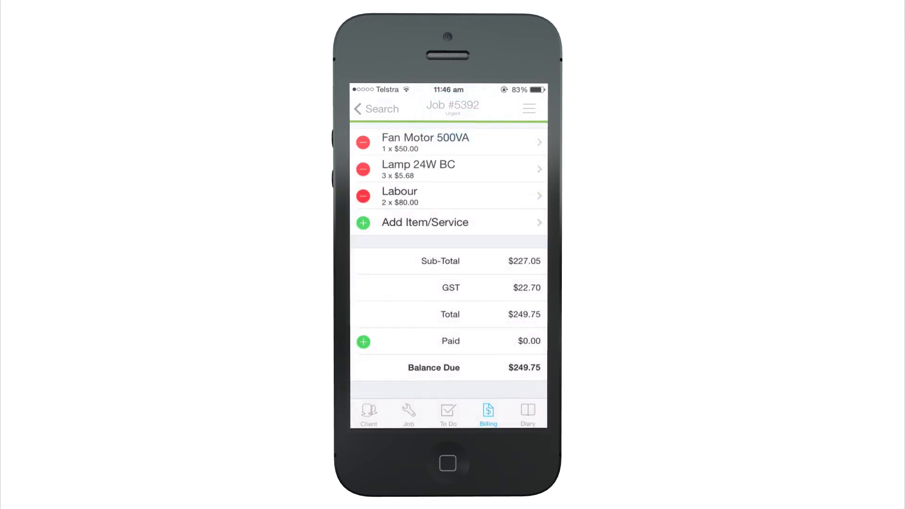
click(527, 108)
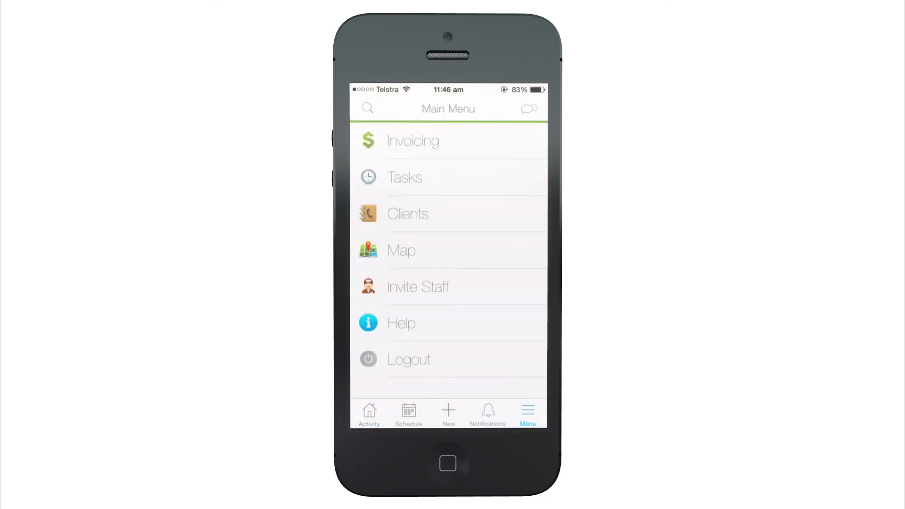
Step: Add task 'Find new toilet seat for office' in Tasks, then return to today's schedule
click(403, 177)
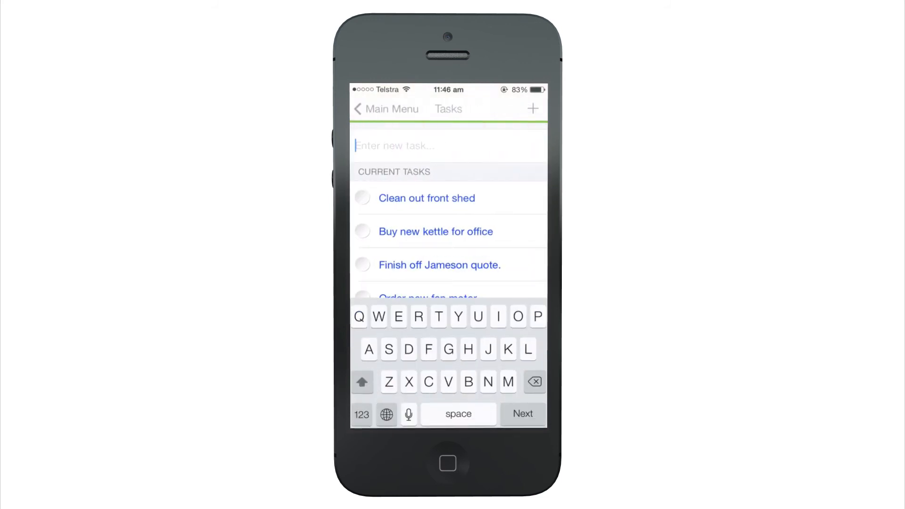
text(Find new toilet seat for offi)
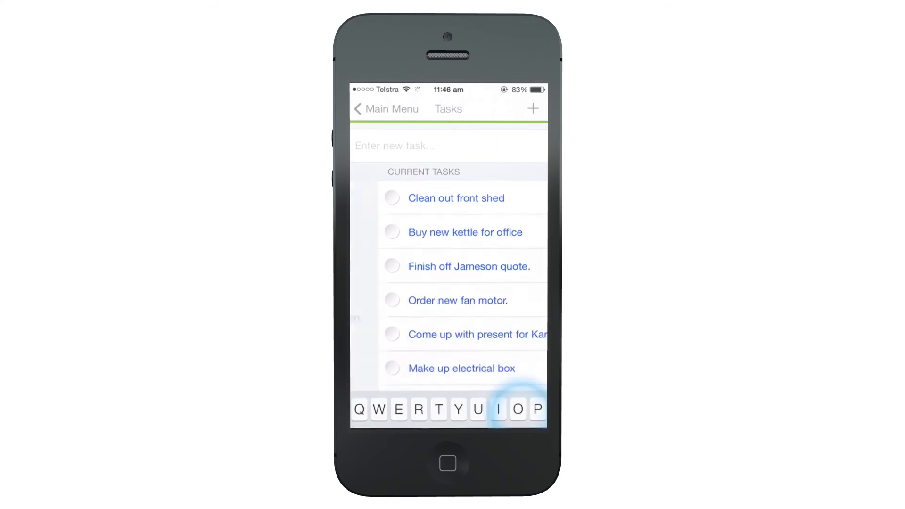
click(464, 232)
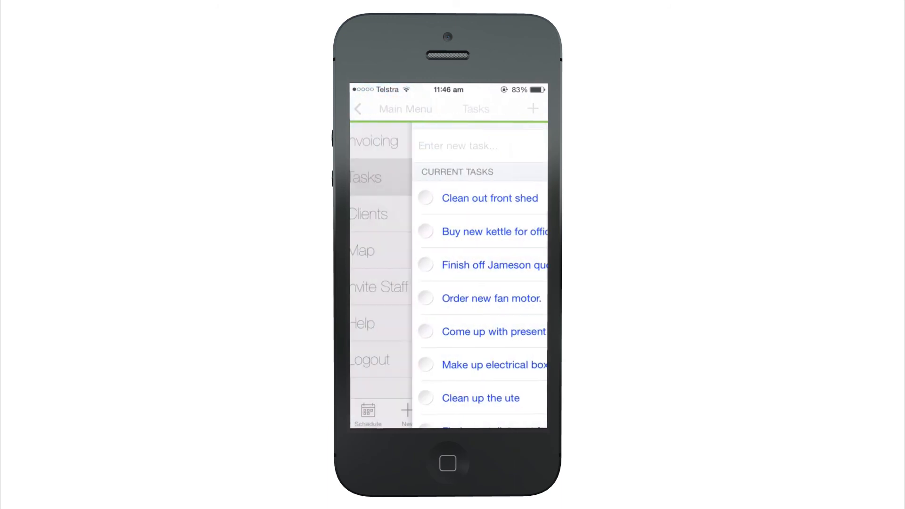
click(368, 414)
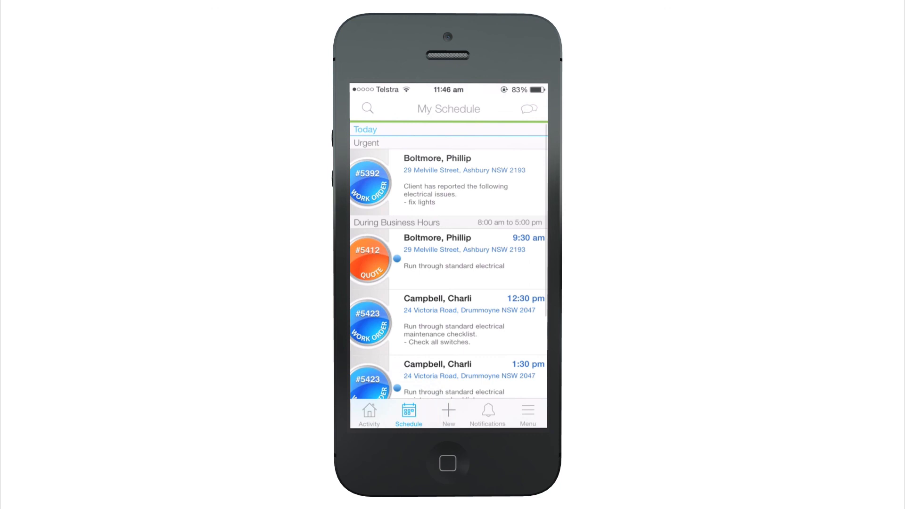